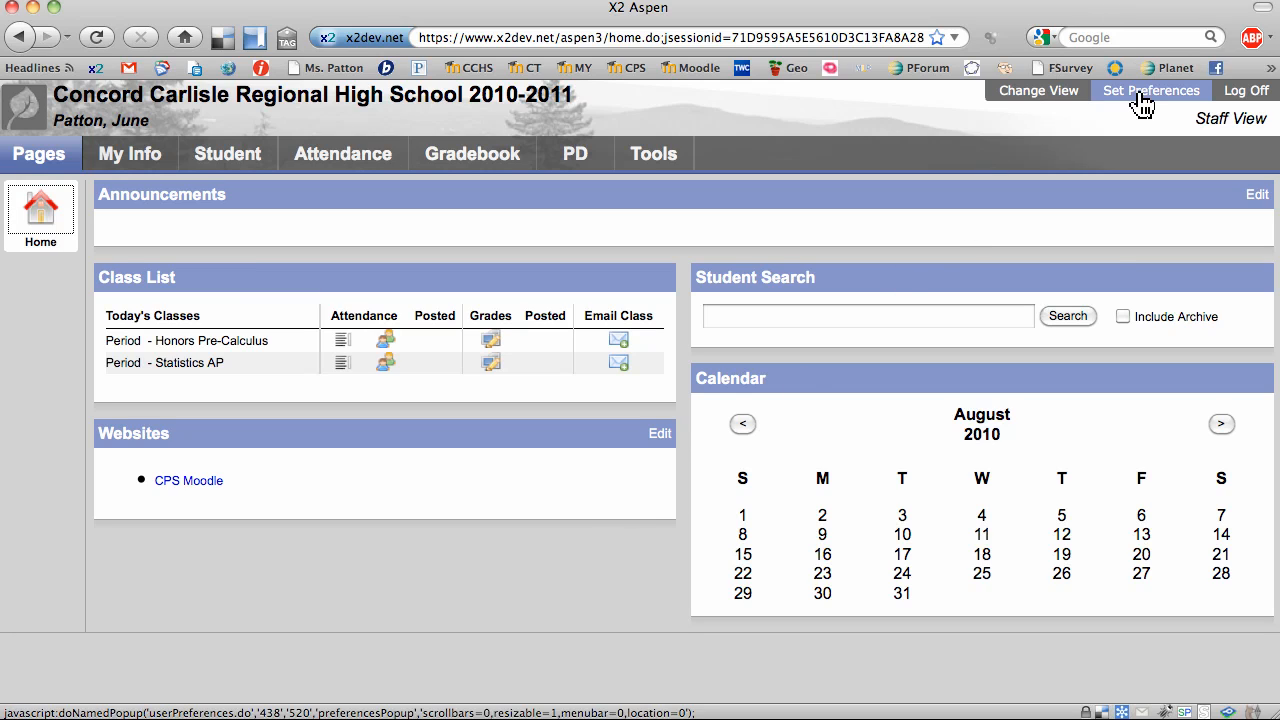
# Step: Open Set Preferences from the top right of the Aspen home page
pyautogui.click(1151, 90)
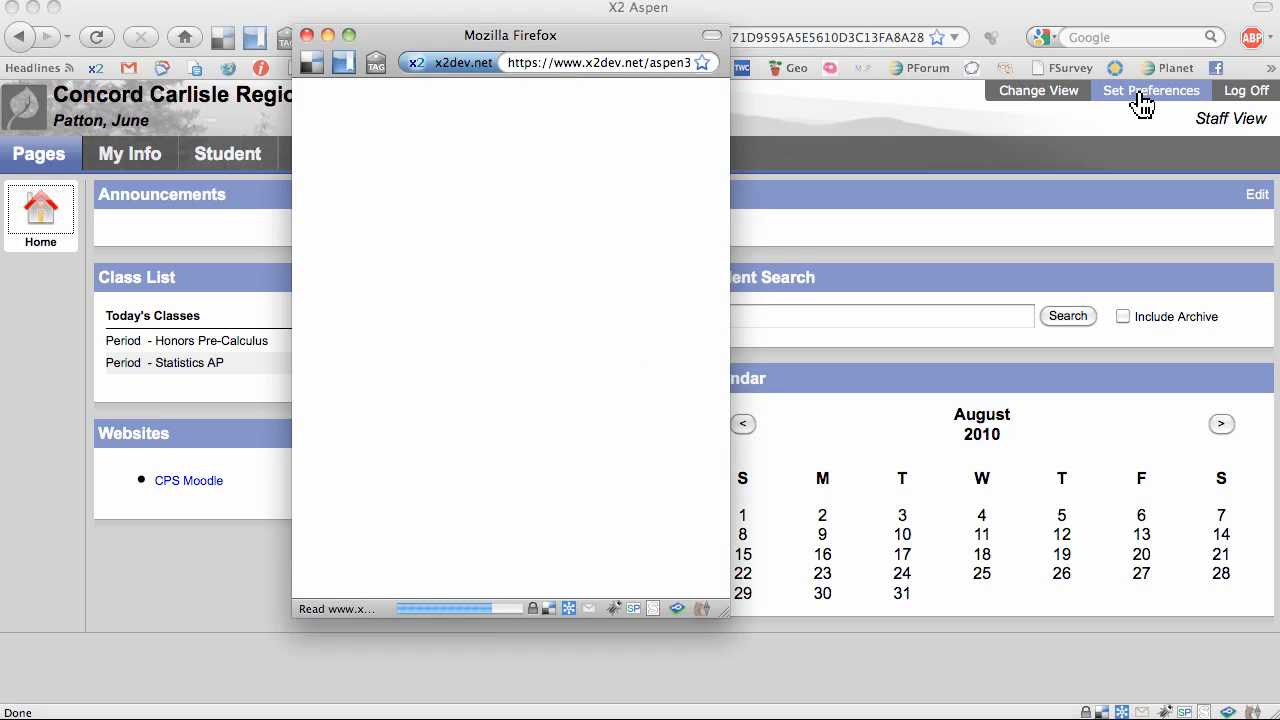
pyautogui.click(1150, 90)
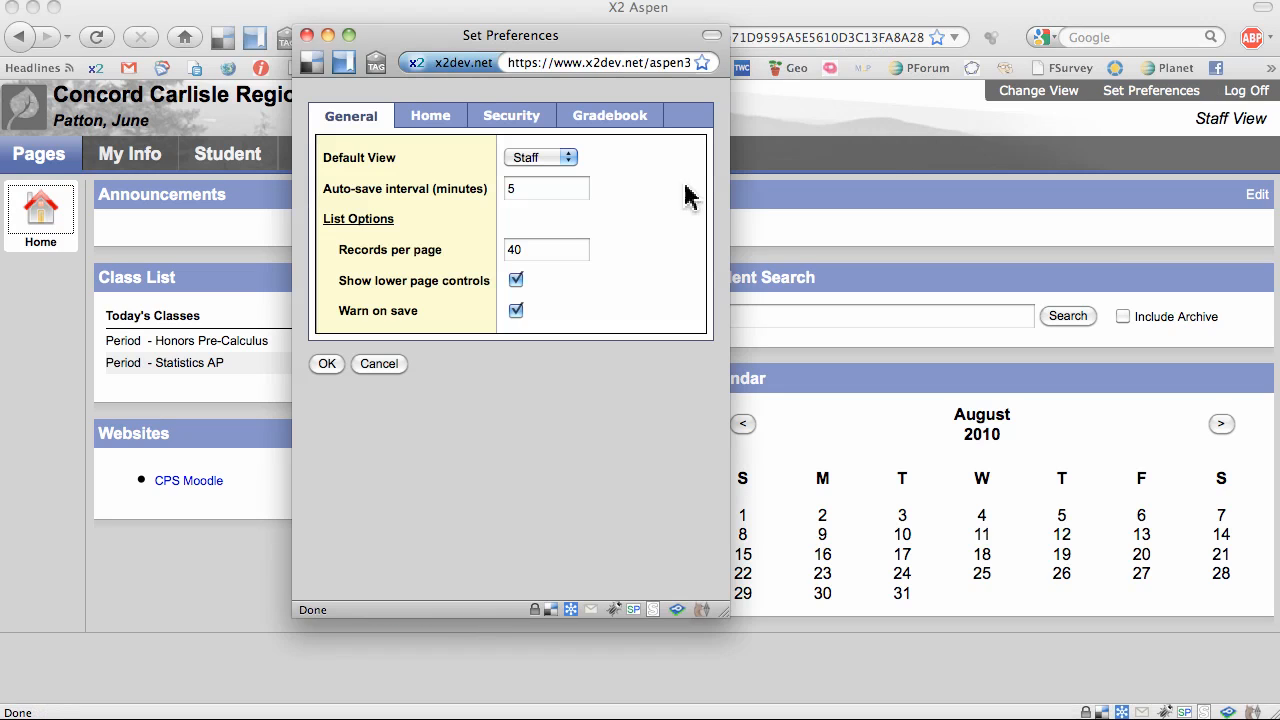
pyautogui.click(609, 115)
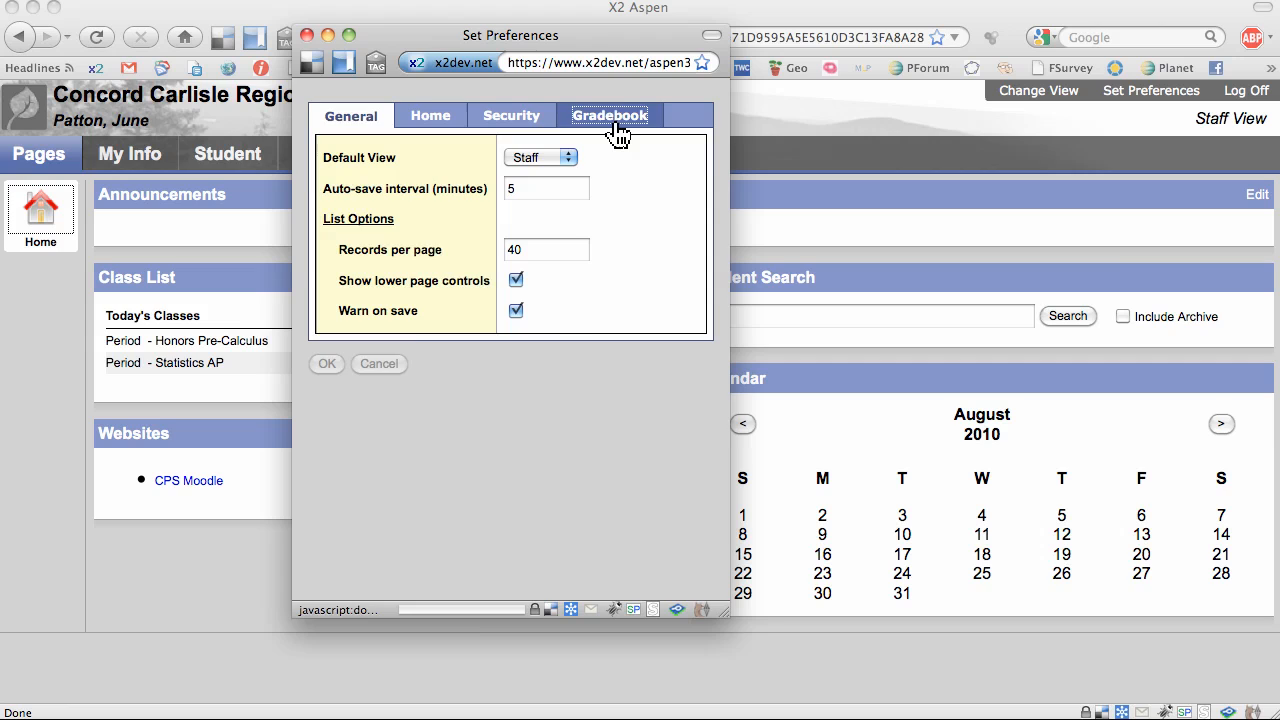
# Step: Show the Gradebook preferences and review the tab direction options
pyautogui.click(609, 115)
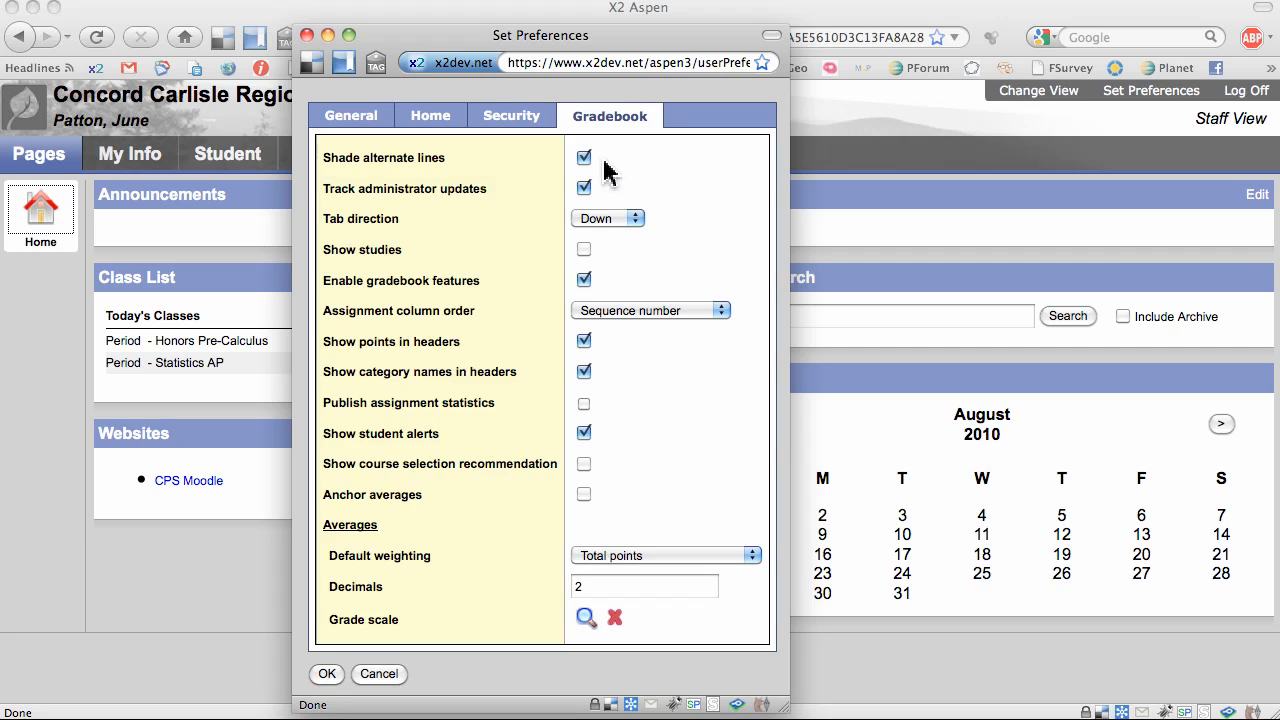
pyautogui.moveTo(614, 185)
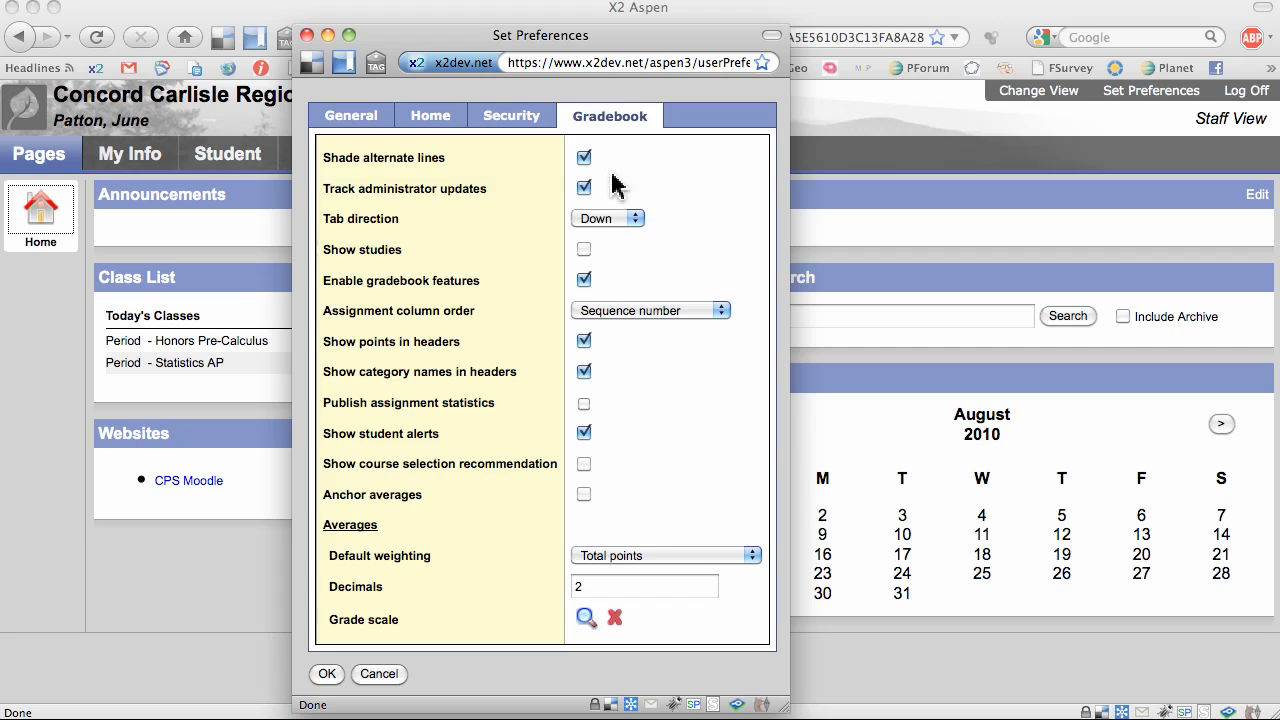
pyautogui.moveTo(608, 200)
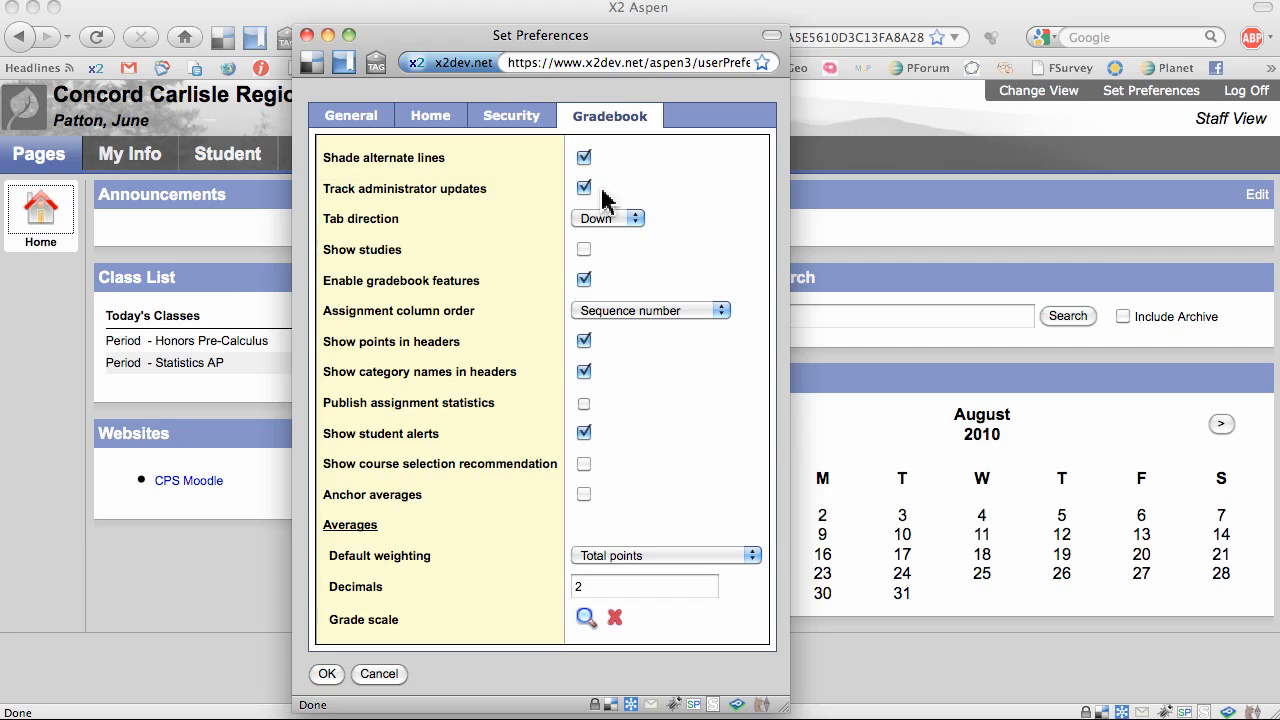
pyautogui.moveTo(668, 237)
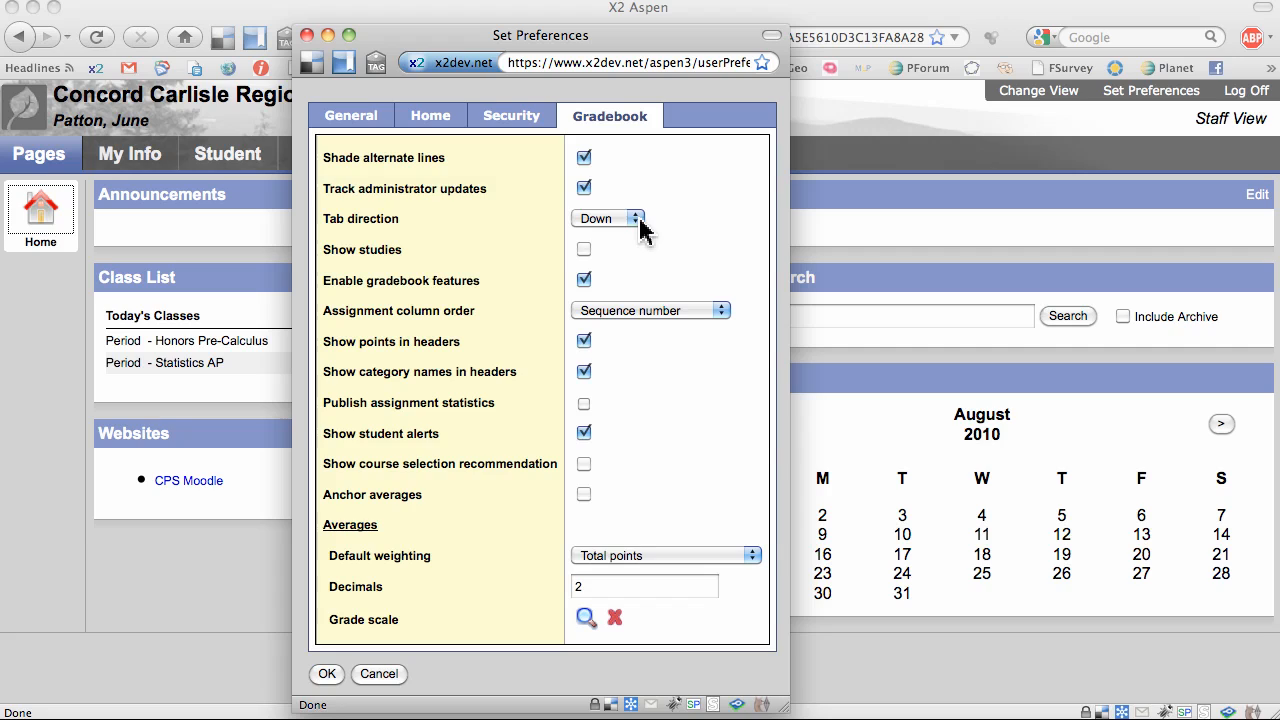
pyautogui.click(608, 218)
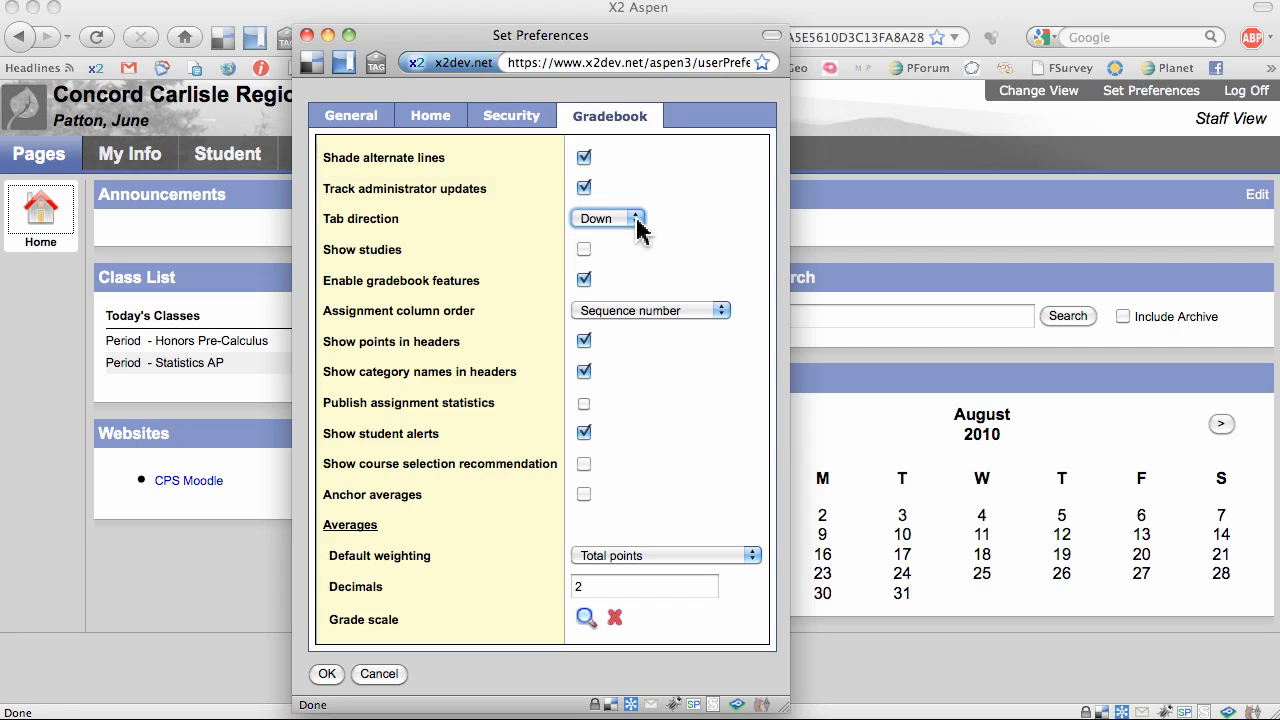
pyautogui.moveTo(675, 230)
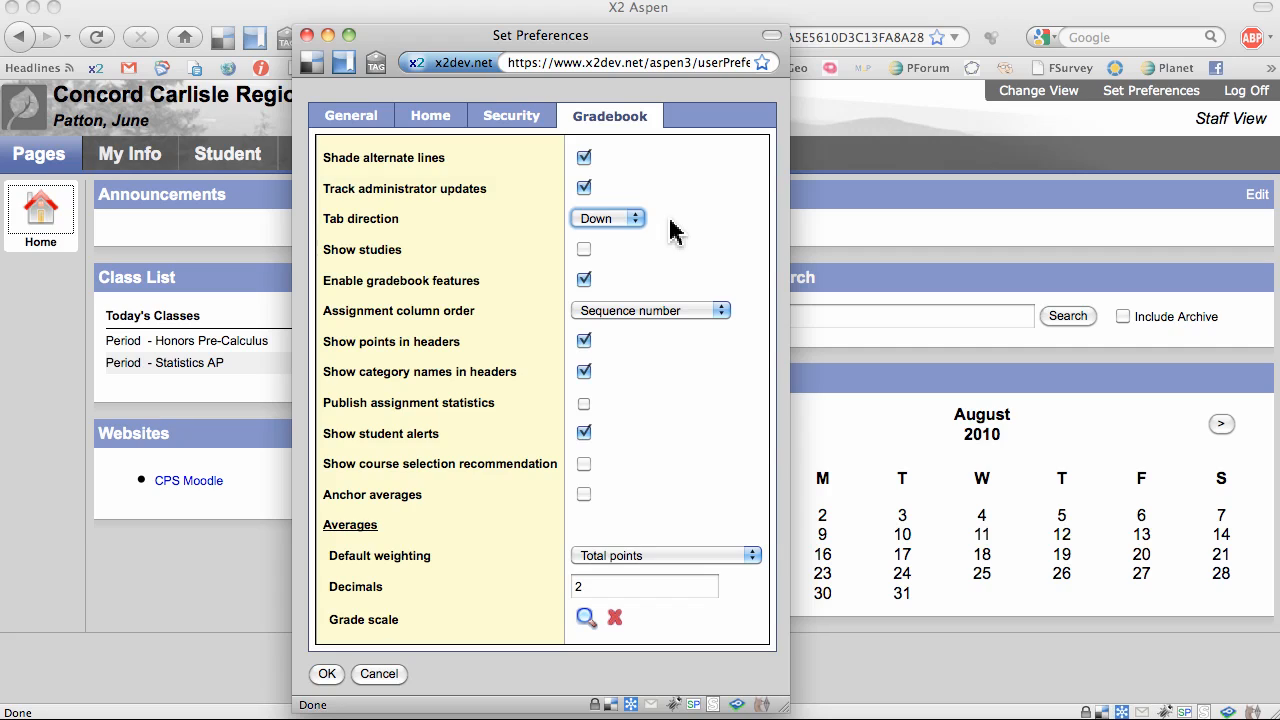
pyautogui.moveTo(660, 278)
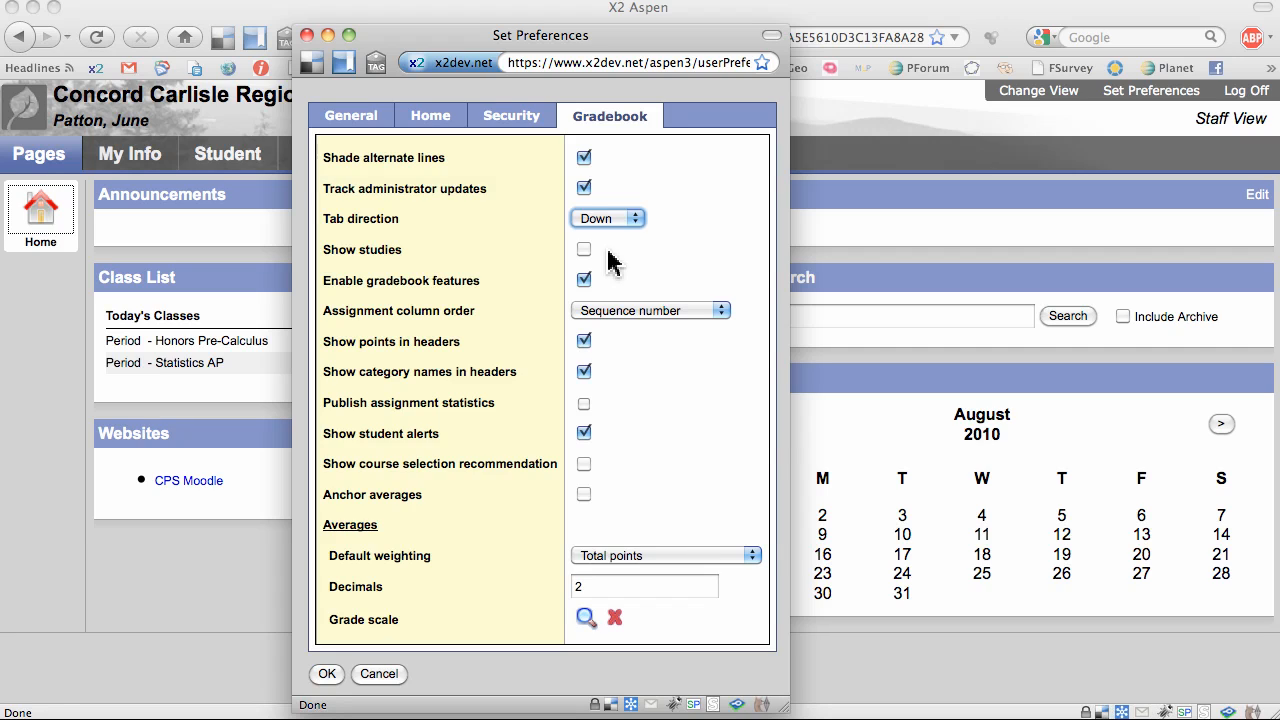
pyautogui.moveTo(632, 295)
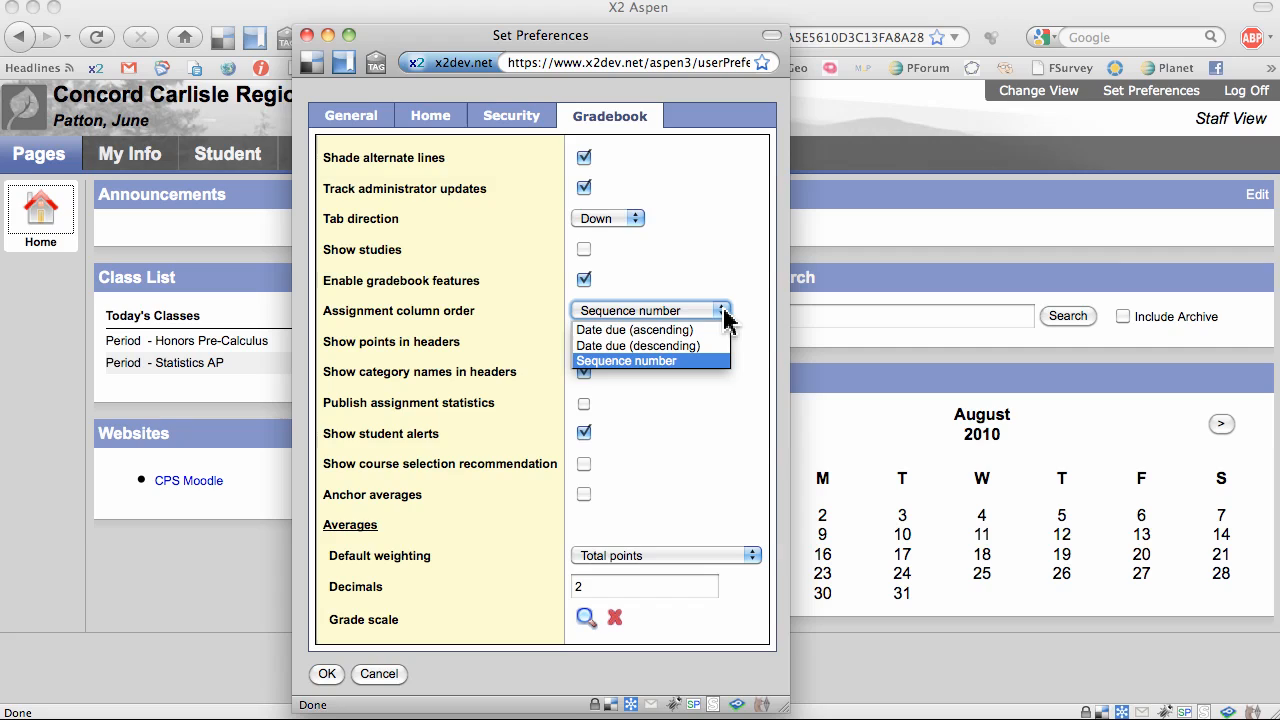
pyautogui.click(626, 361)
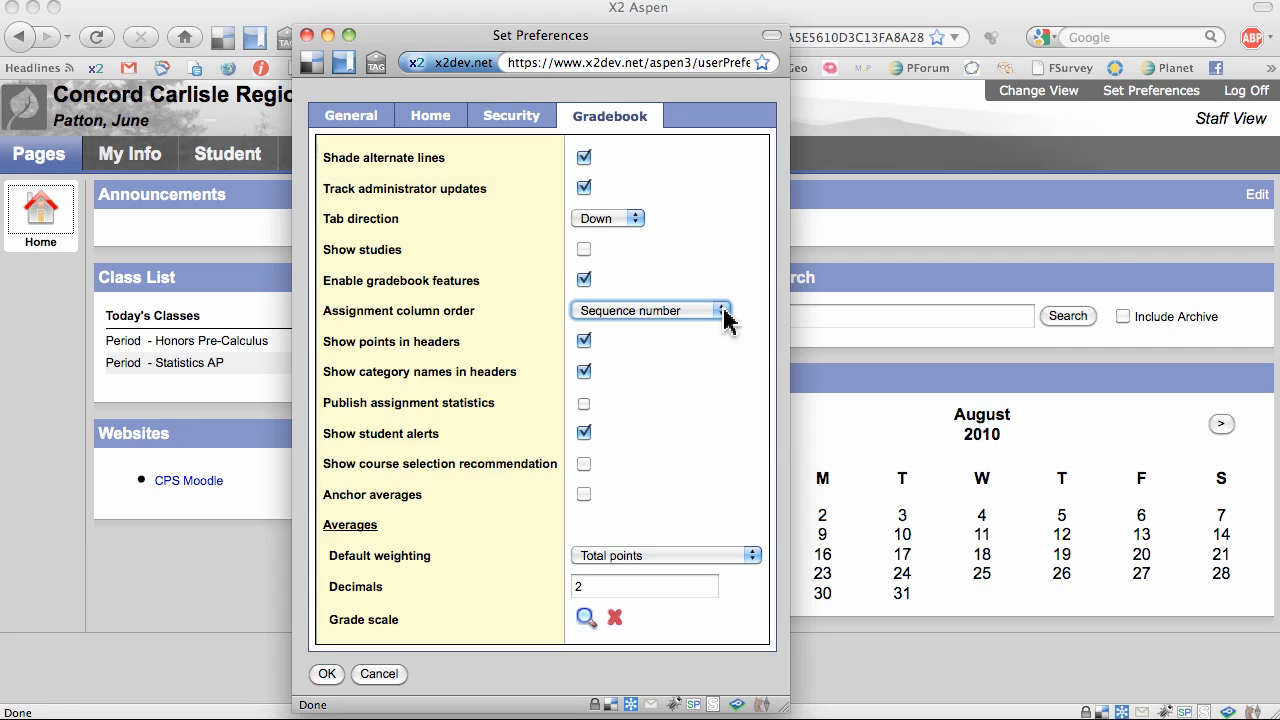
pyautogui.moveTo(655, 360)
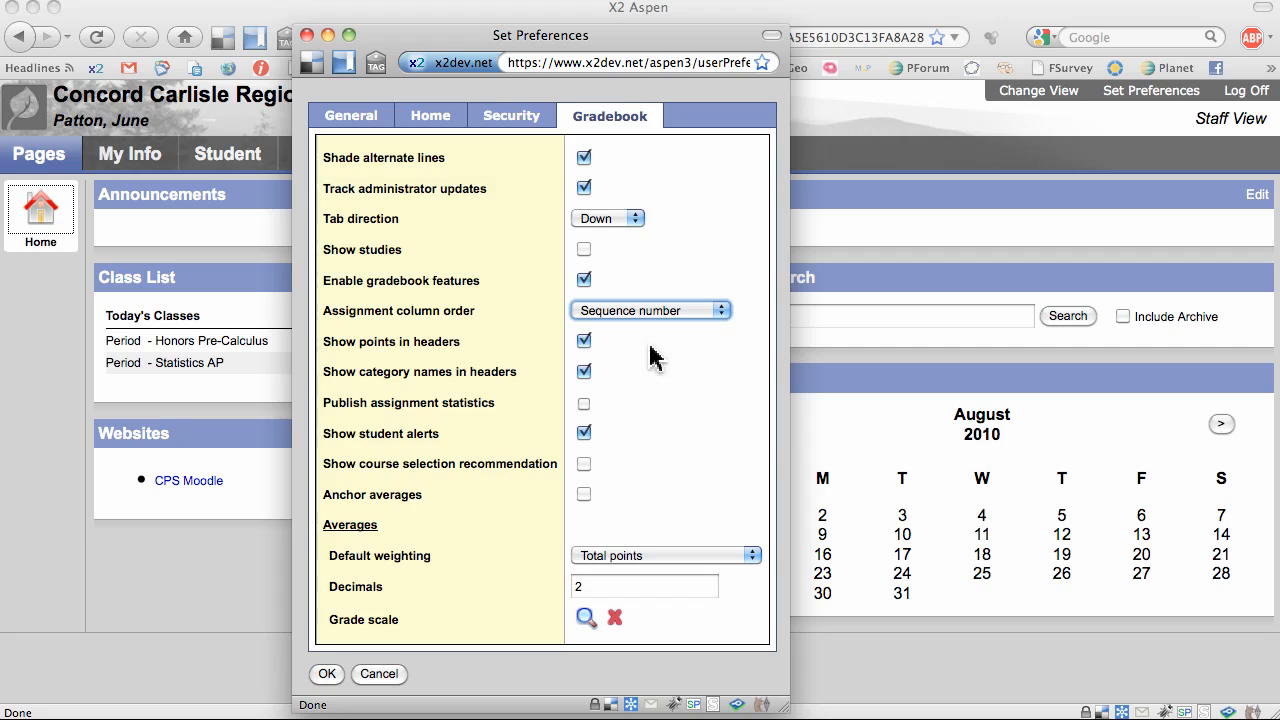
pyautogui.moveTo(635, 355)
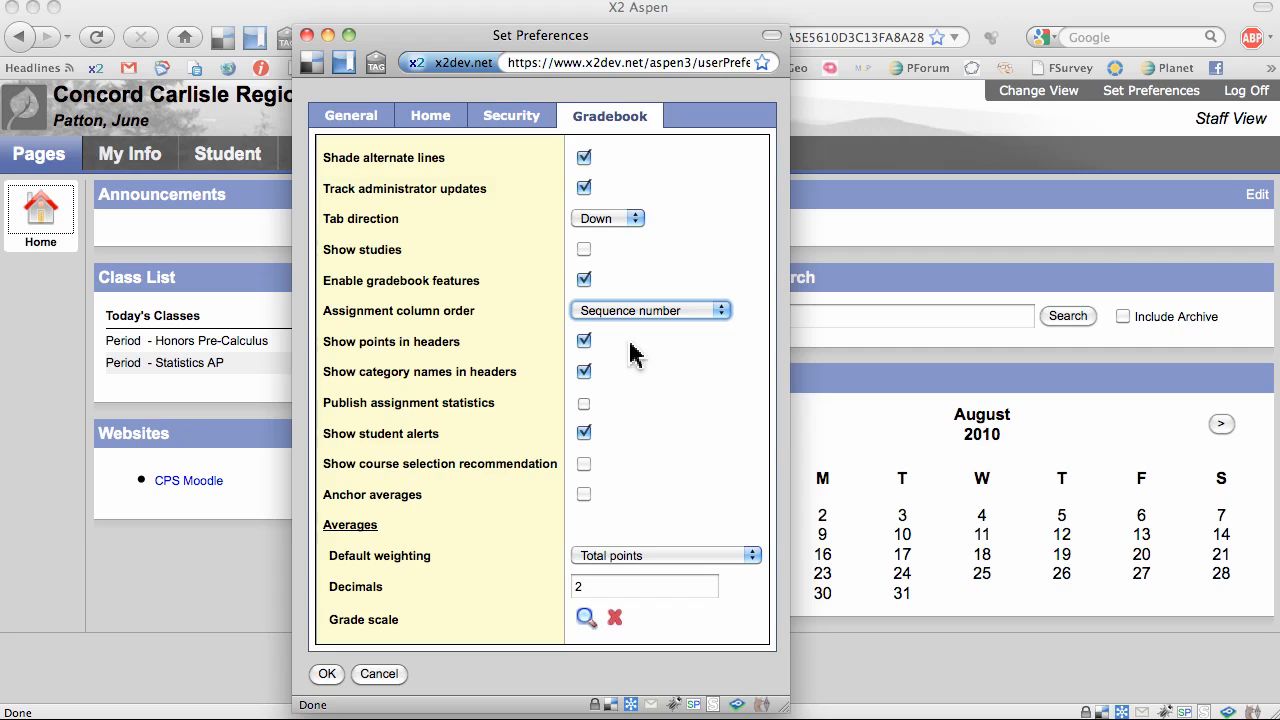
pyautogui.moveTo(638, 385)
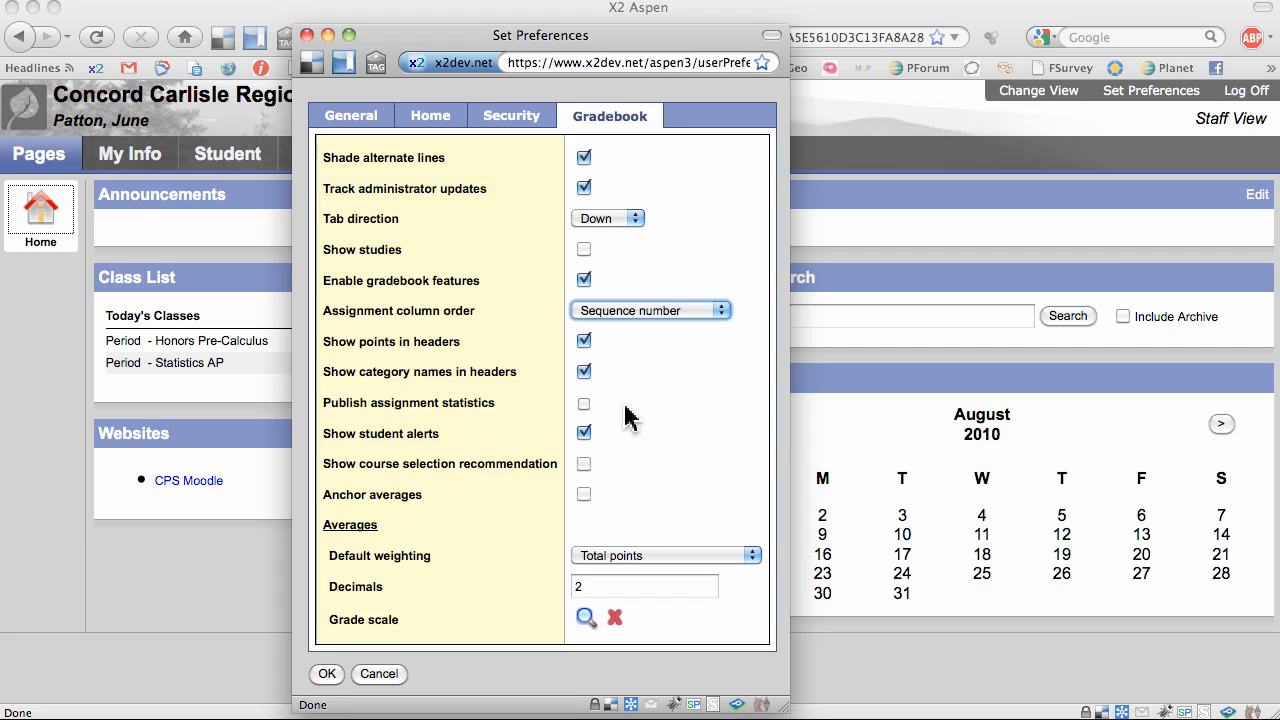
pyautogui.moveTo(613, 445)
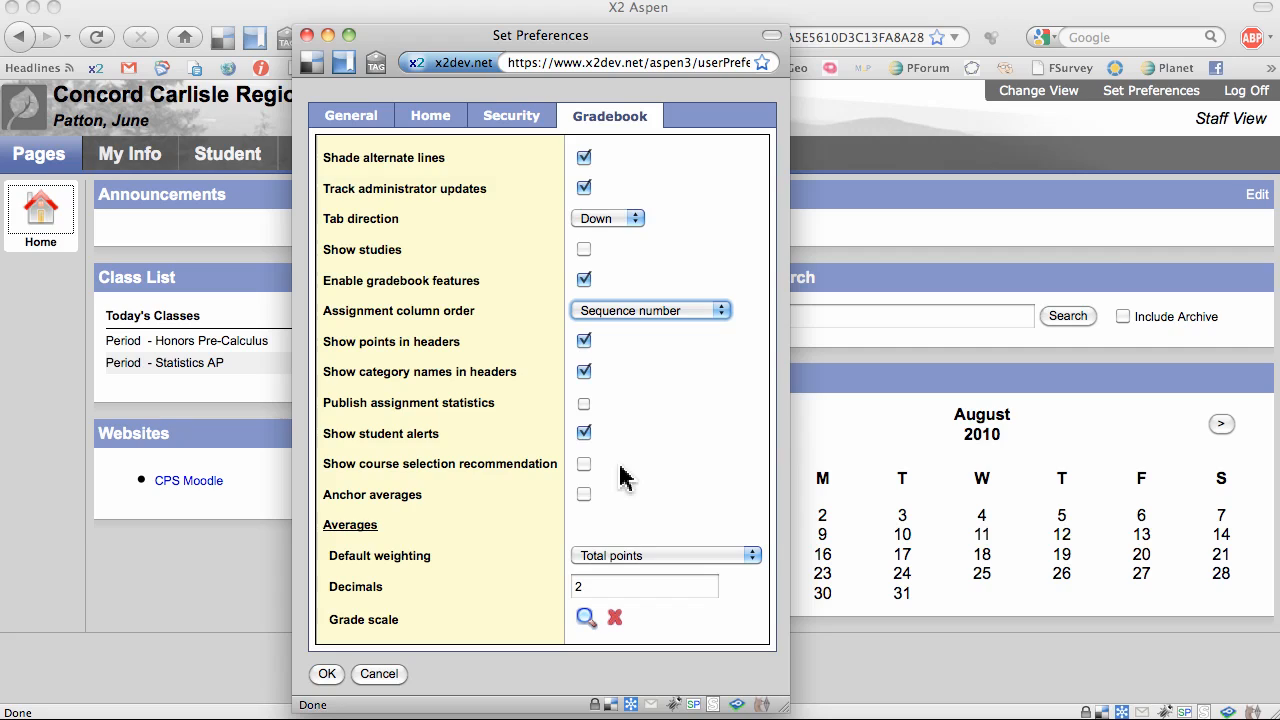
pyautogui.moveTo(625, 508)
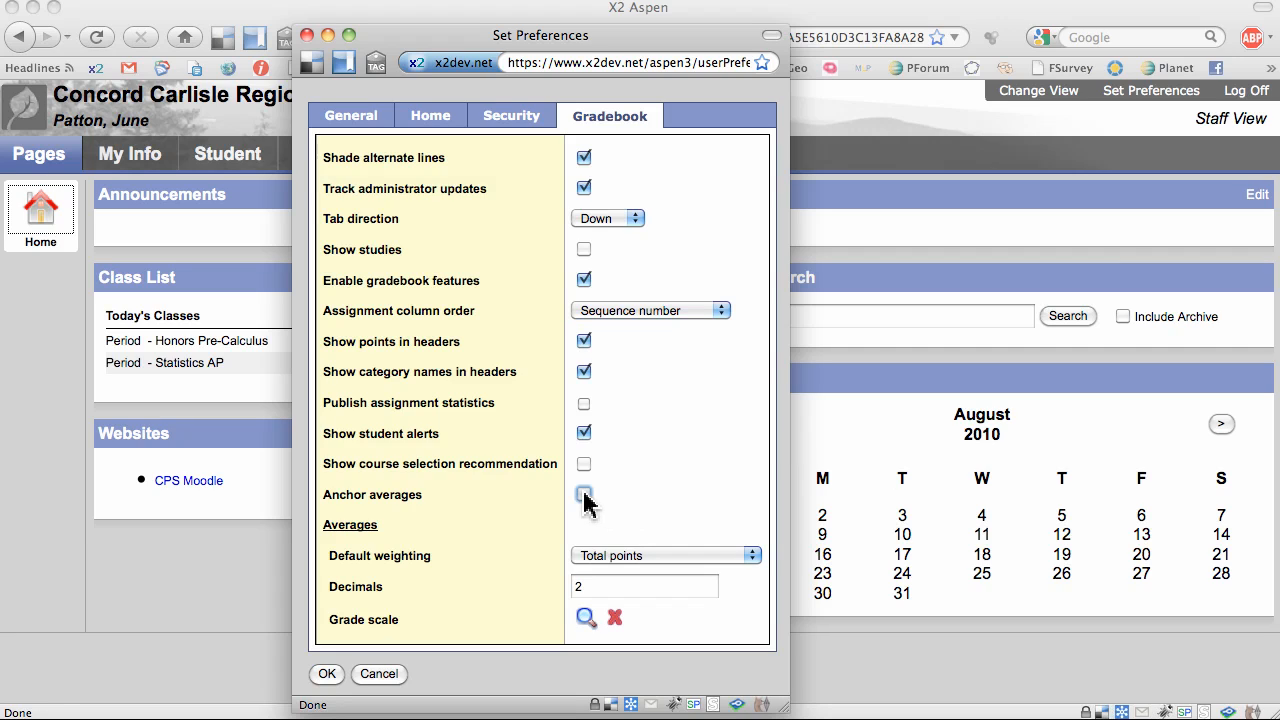
# Step: Check the Anchor averages checkbox in the gradebook preferences
pyautogui.click(584, 494)
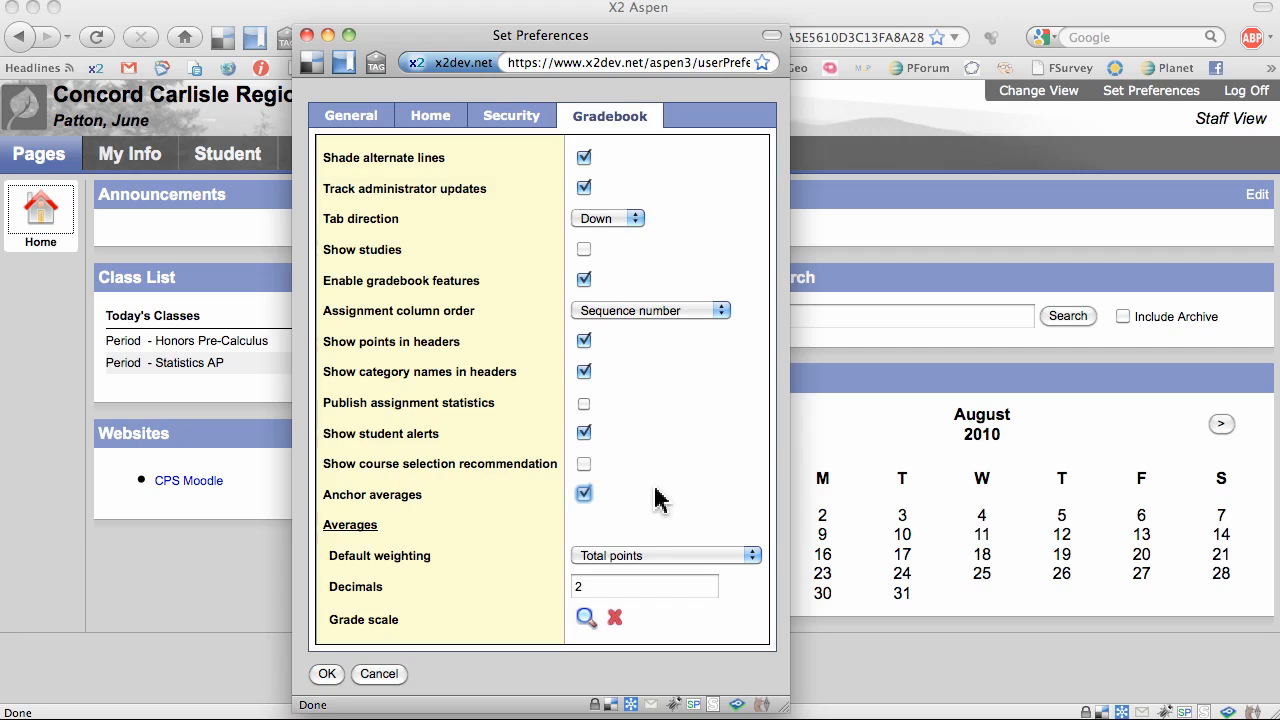
pyautogui.moveTo(666, 498)
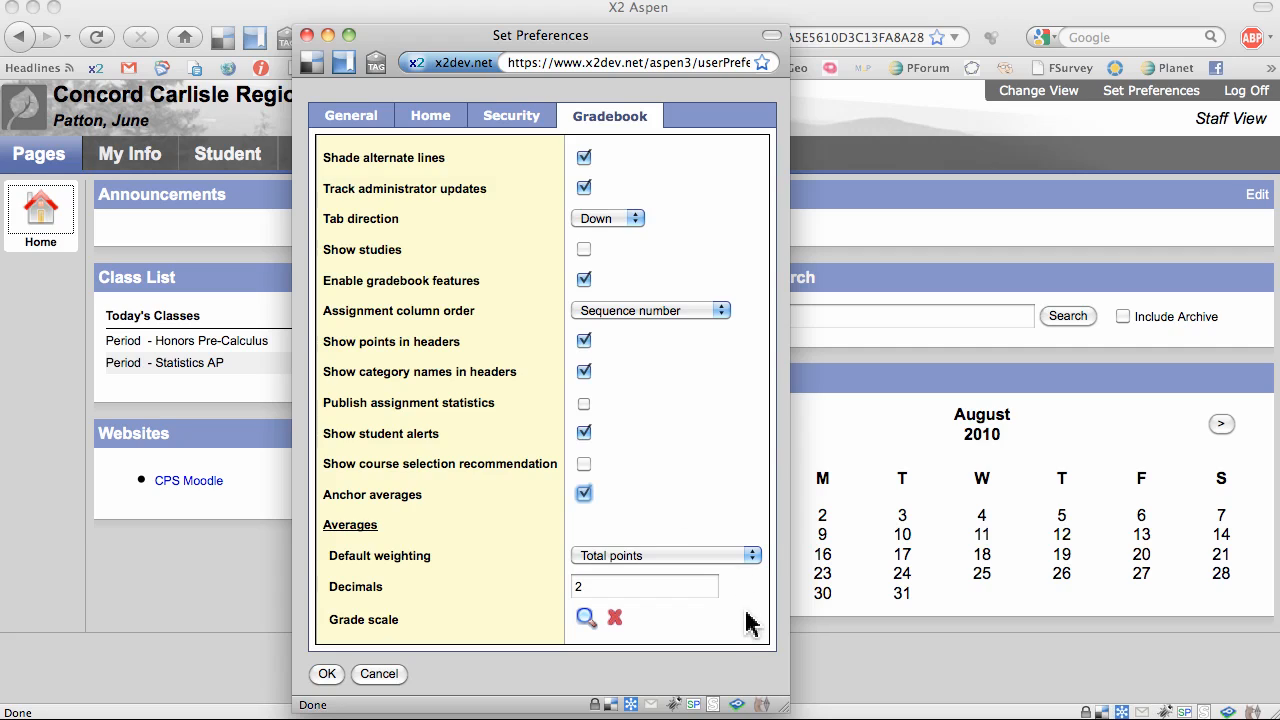
pyautogui.moveTo(758, 590)
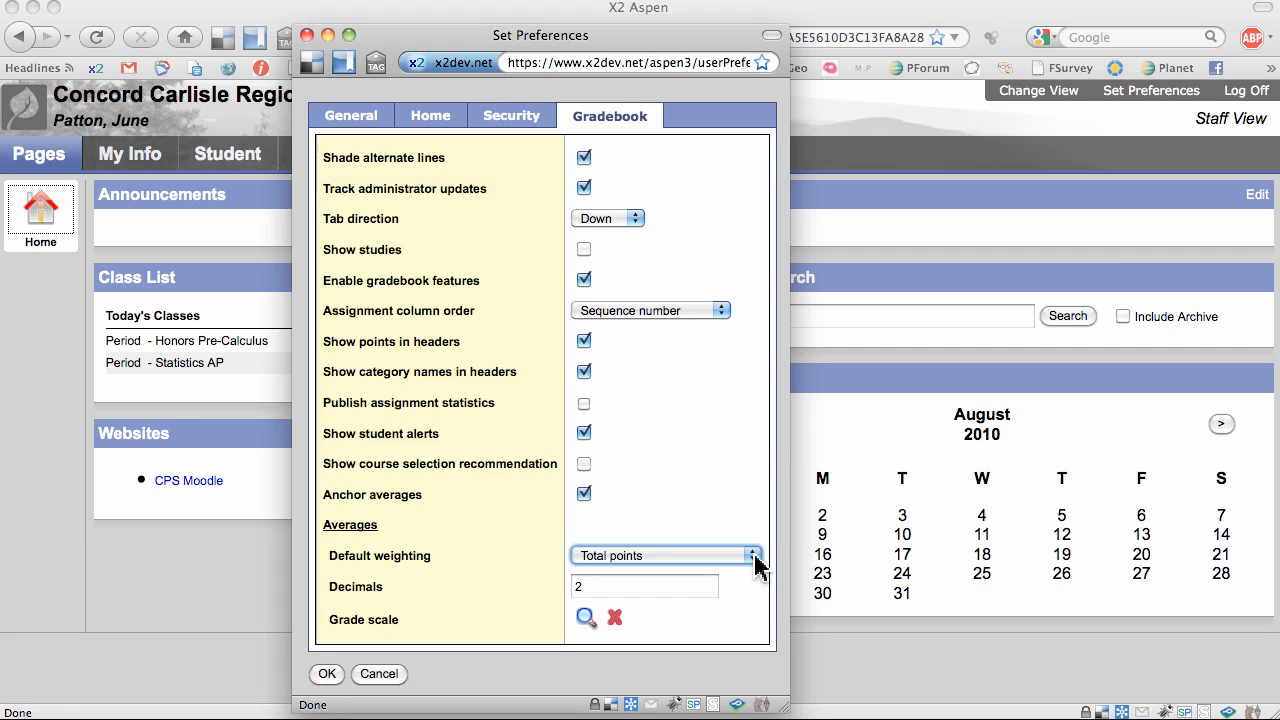
pyautogui.moveTo(645, 587)
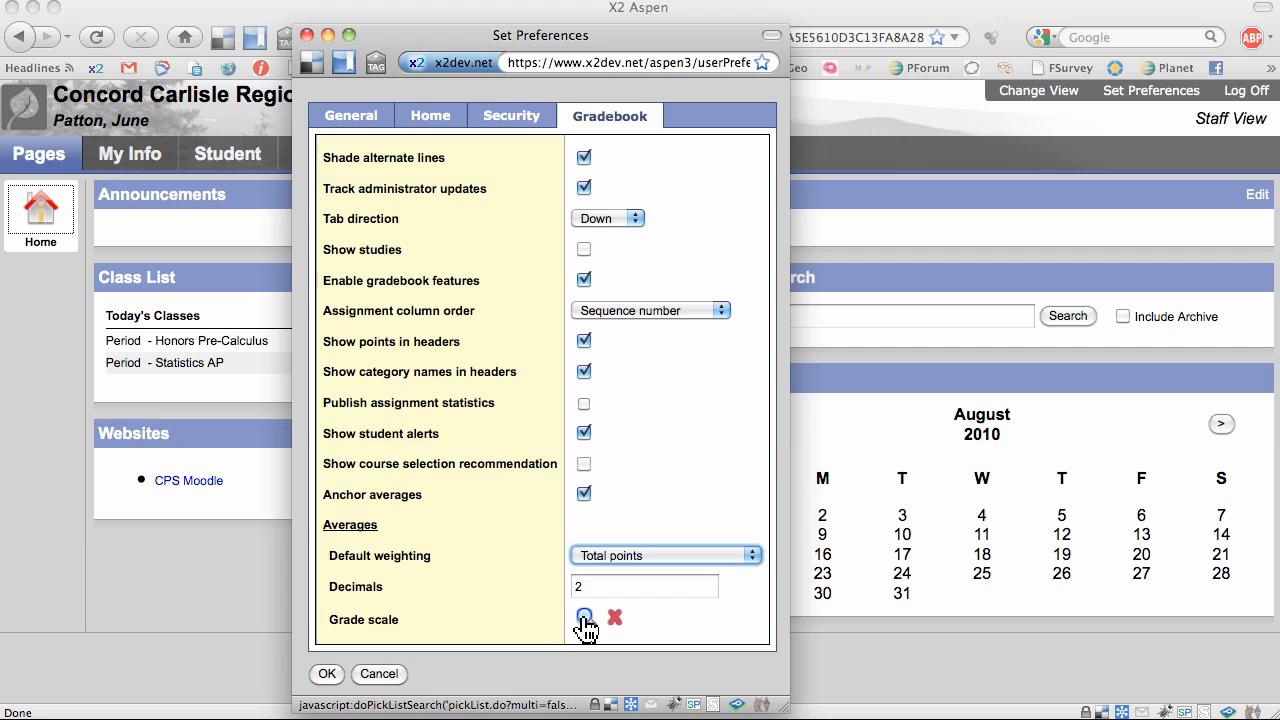
# Step: Pick High School from the grade scale lookup and save the gradebook preferences
pyautogui.click(584, 618)
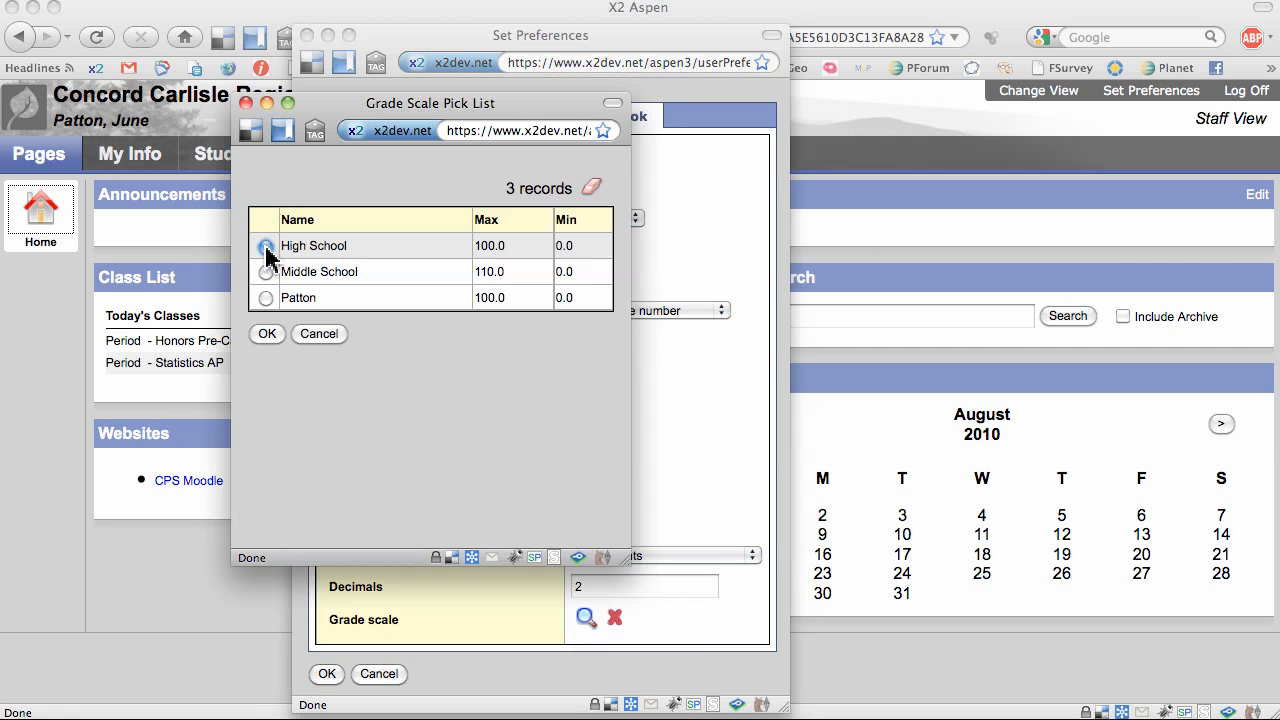
pyautogui.click(266, 245)
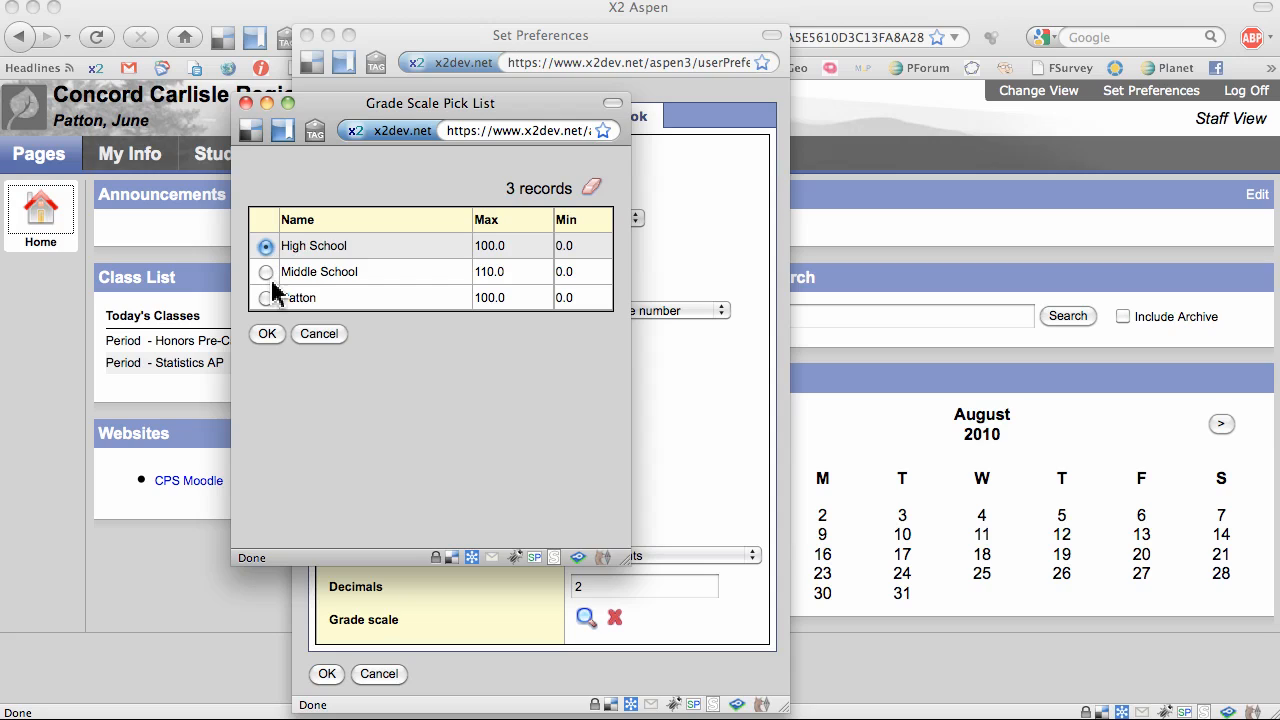
pyautogui.moveTo(293, 322)
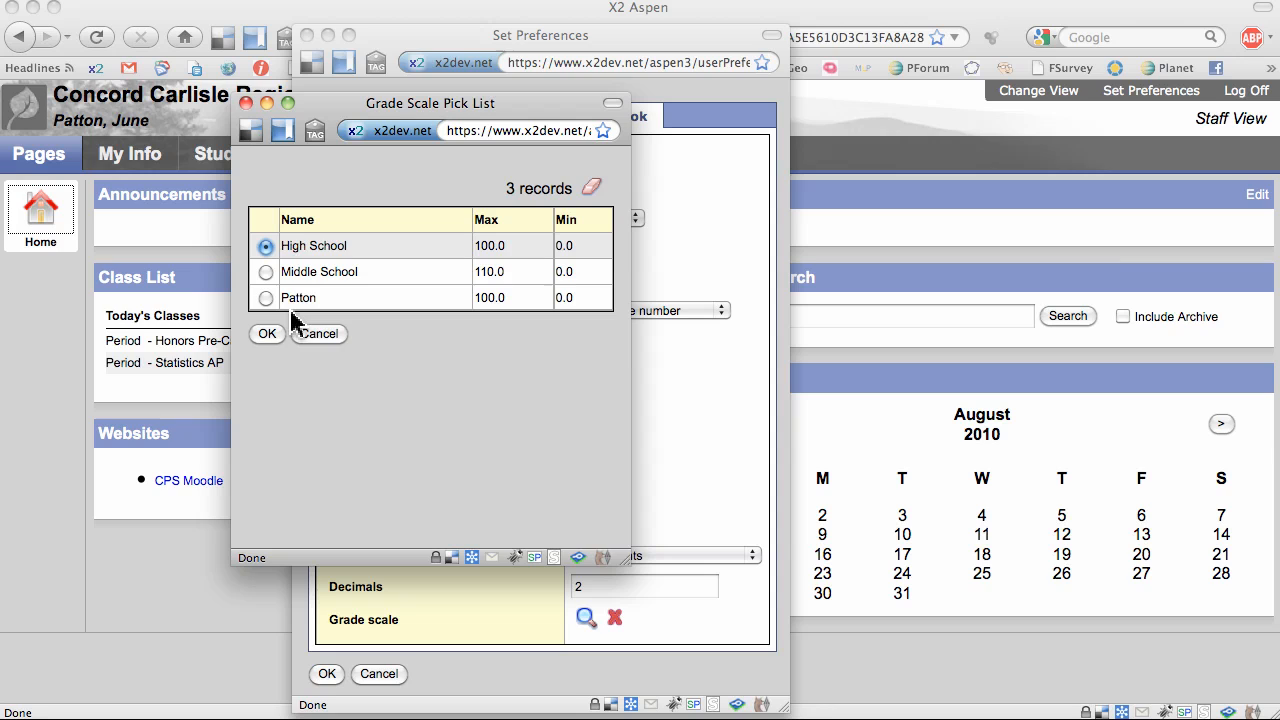
pyautogui.moveTo(285, 338)
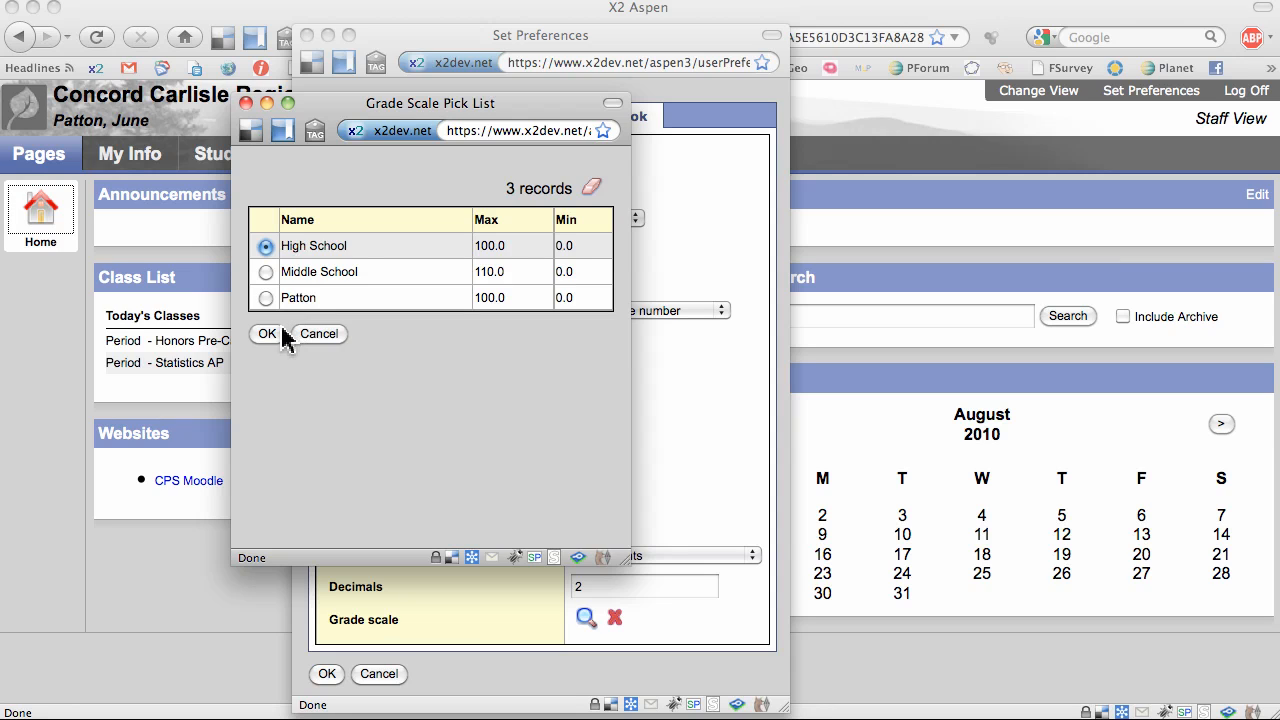
pyautogui.click(267, 333)
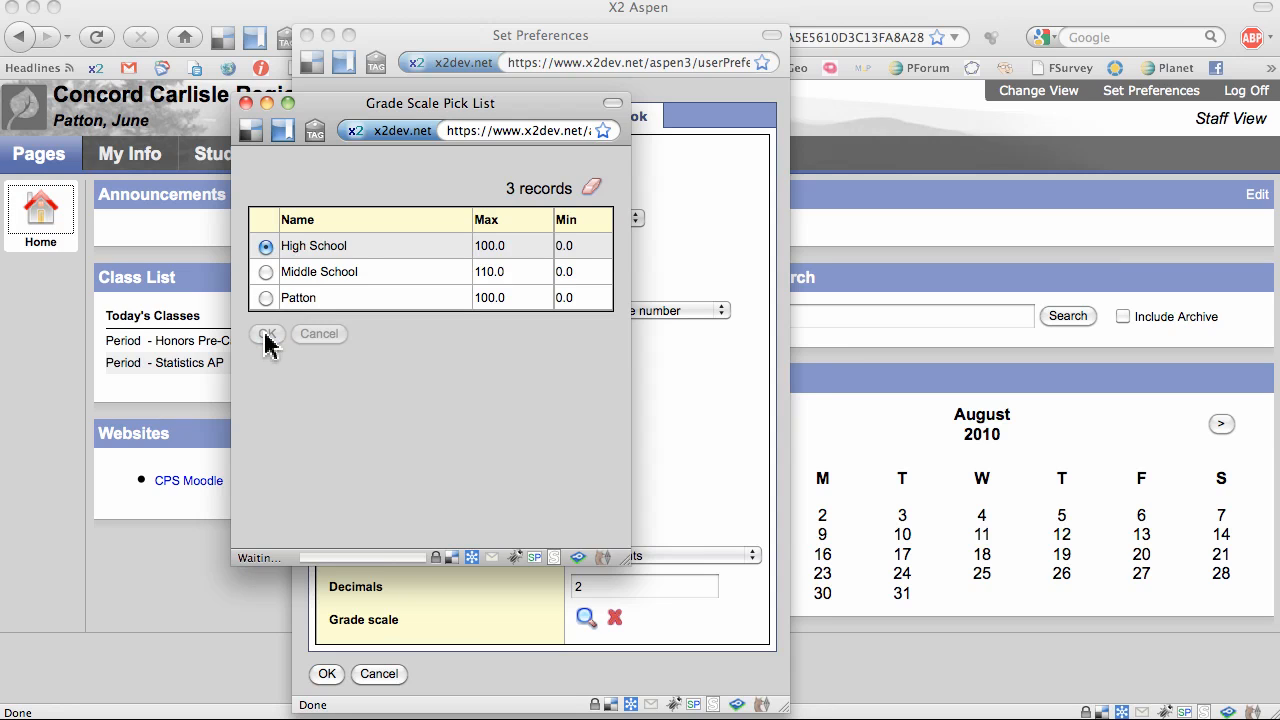
pyautogui.click(267, 333)
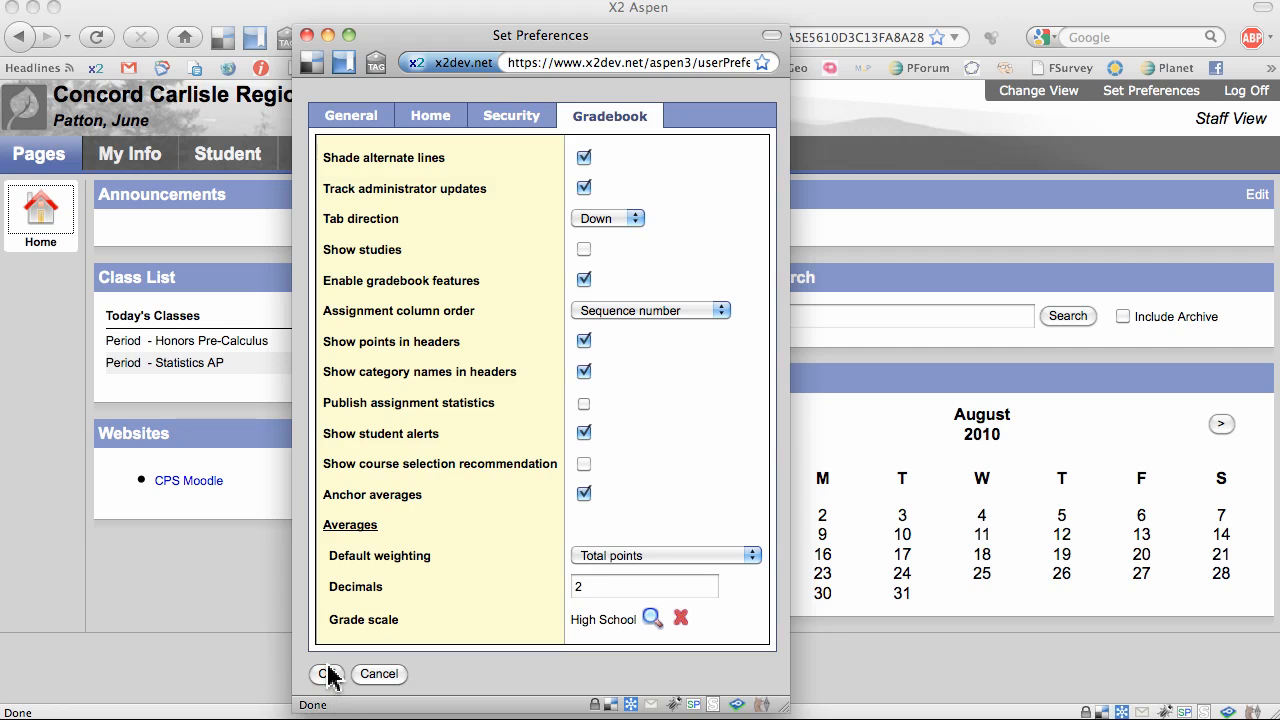
pyautogui.click(325, 674)
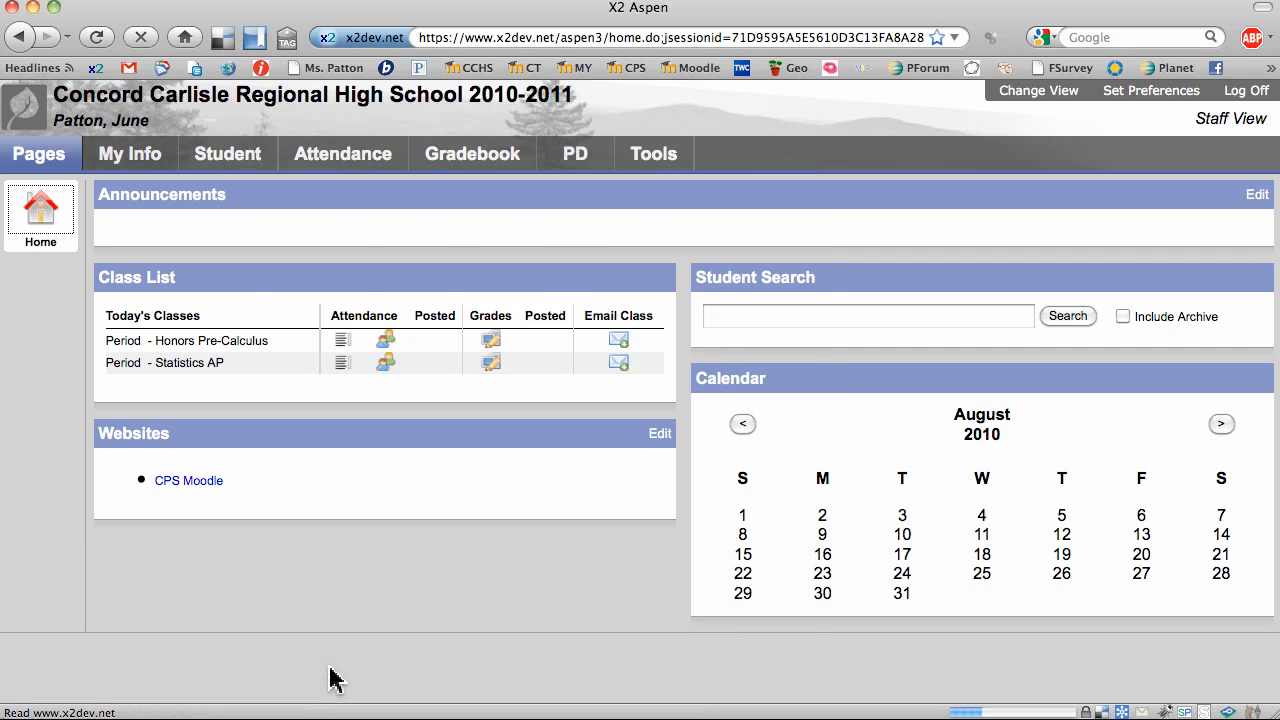